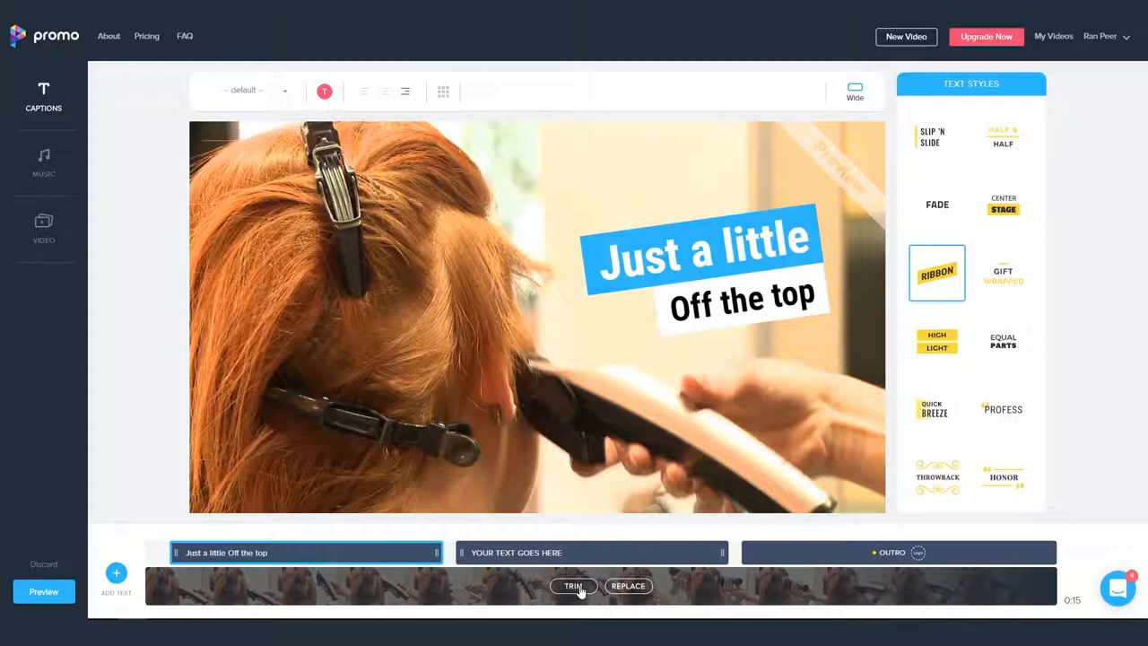
Step: Open the trim view for the background footage clip on the video track
{"action": "left_click", "coordinate": [573, 586]}
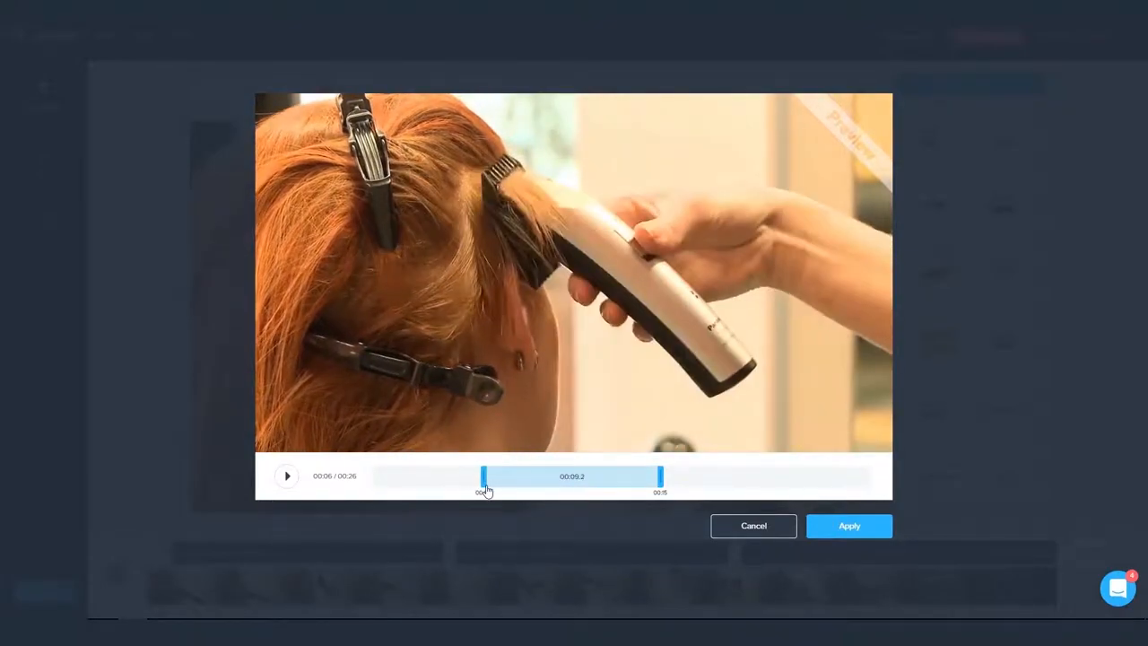
Step: Widen the footage trim to about 17.6 seconds, preview it, and apply it
{"action": "left_click", "coordinate": [286, 475]}
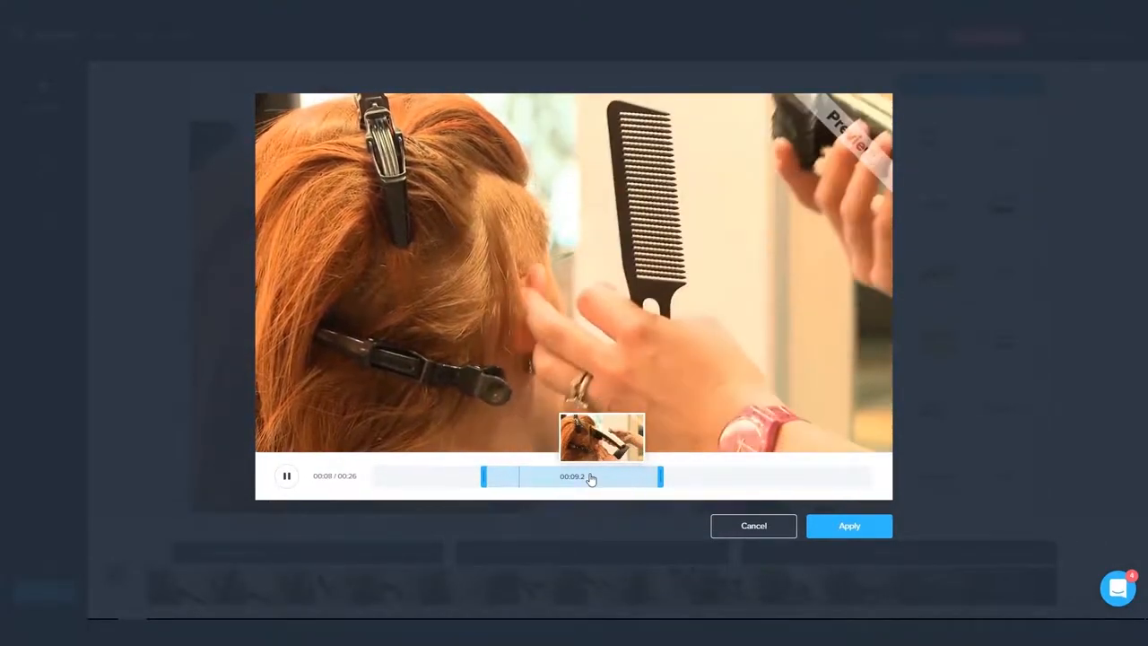
{"action": "left_click_drag", "start_coordinate": [660, 476], "coordinate": [683, 476]}
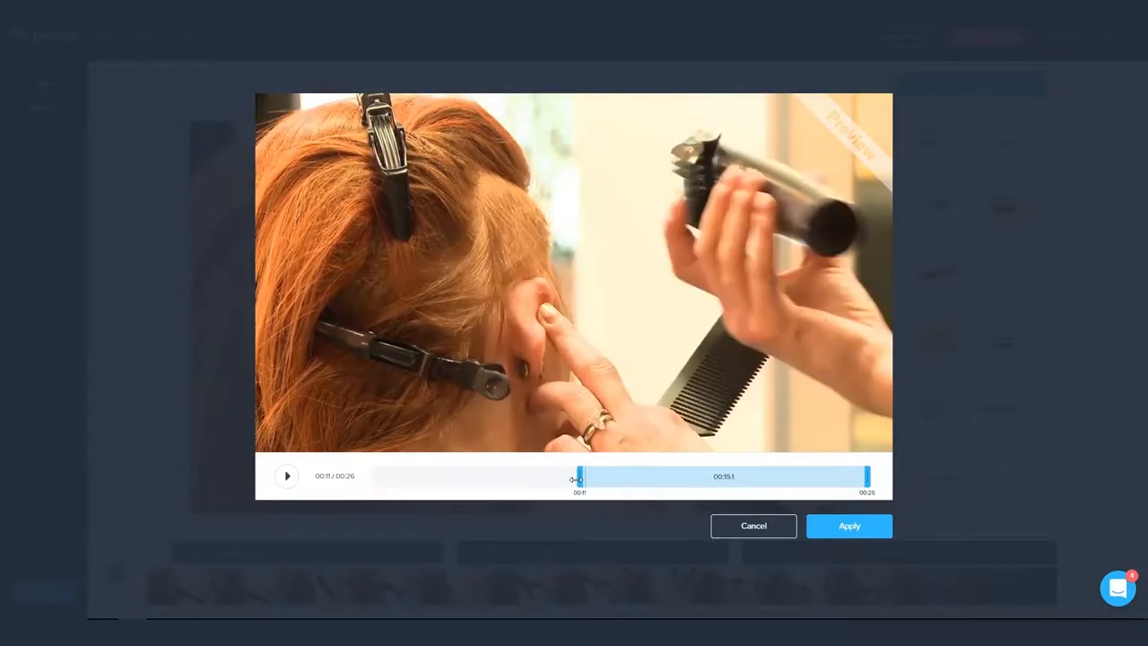
{"action": "left_click", "coordinate": [286, 476]}
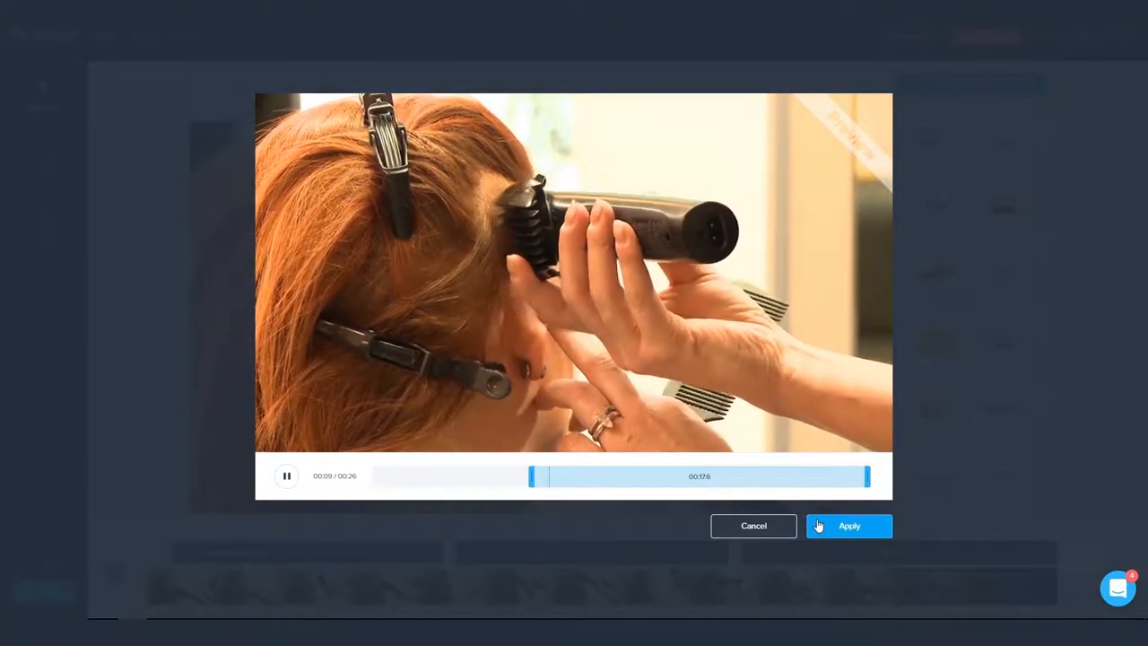
{"action": "left_click", "coordinate": [849, 526]}
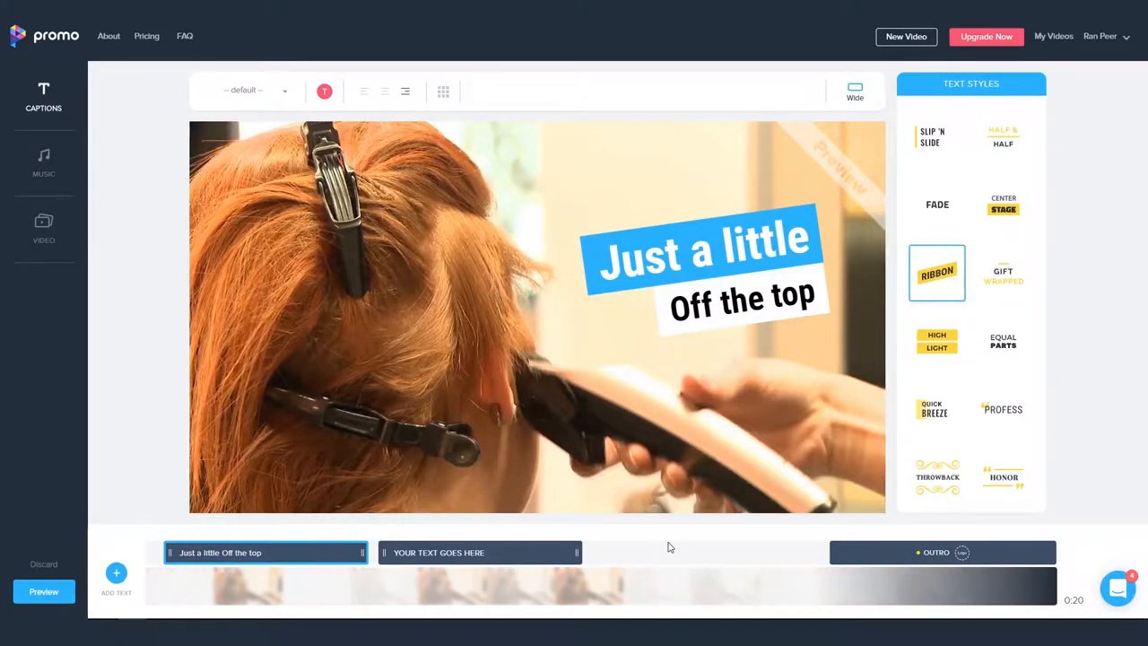